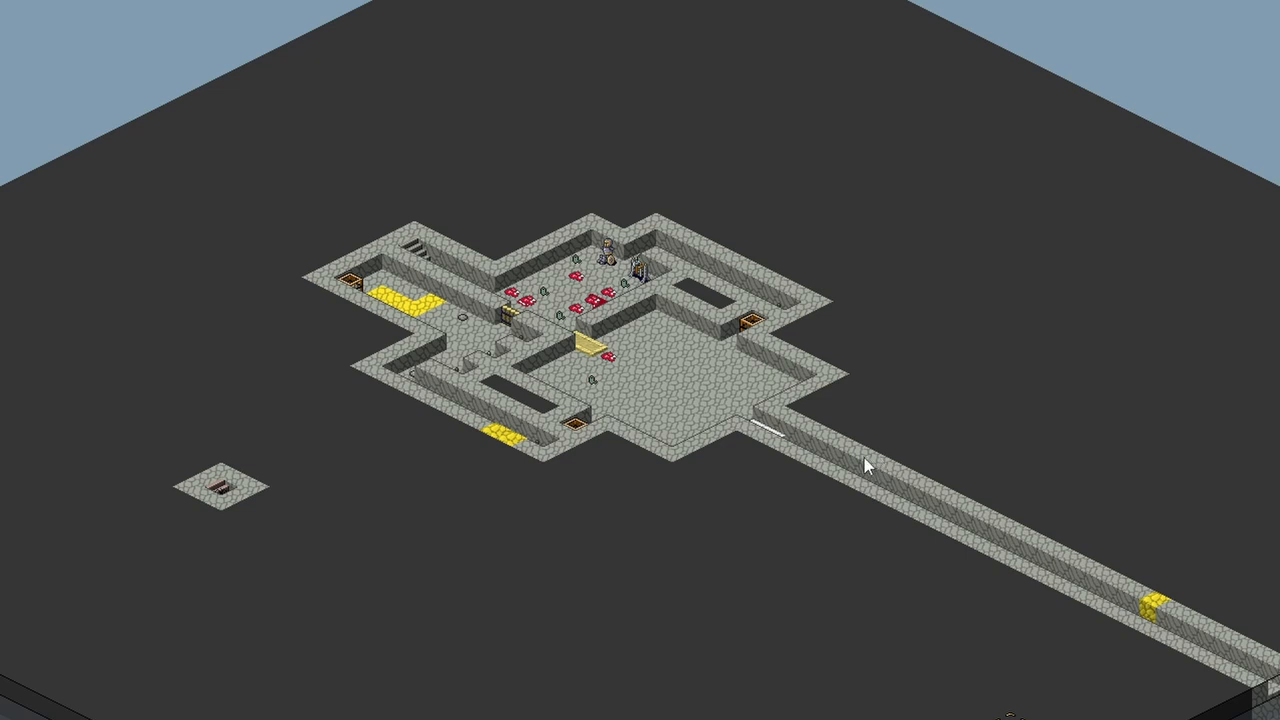
mouse_move(905, 443)
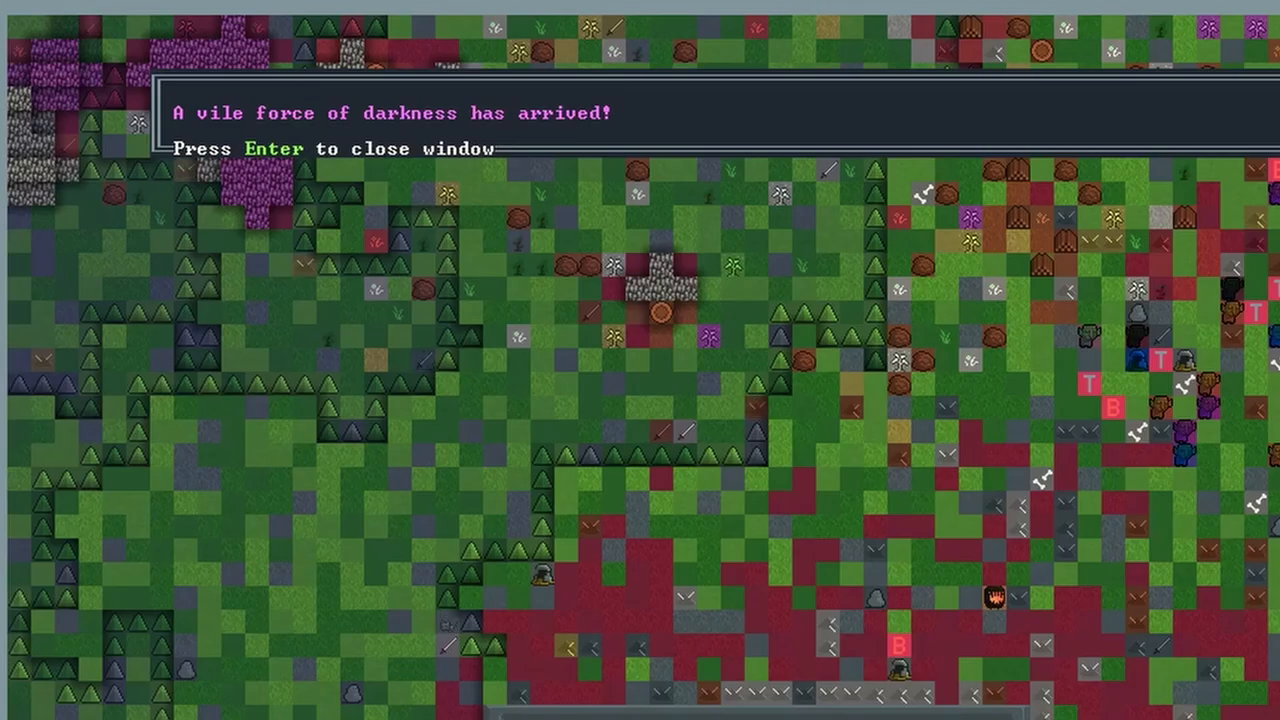
key("Enter")
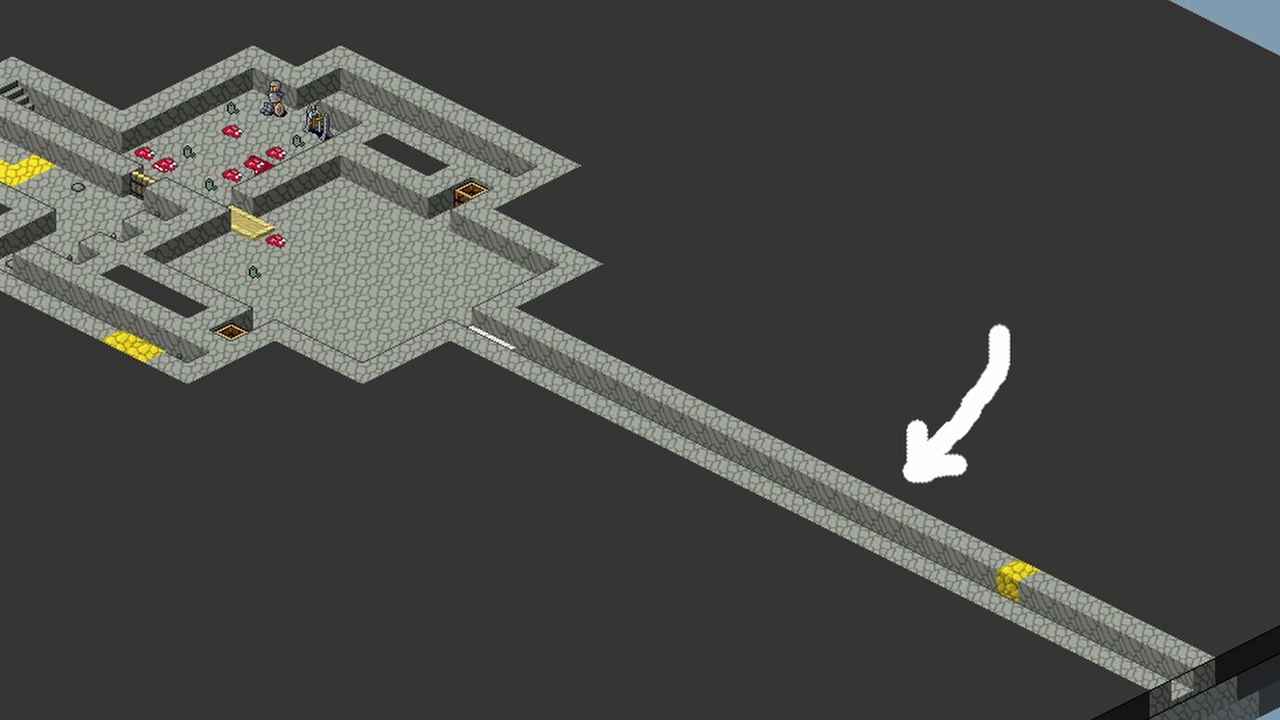
mouse_move(543, 394)
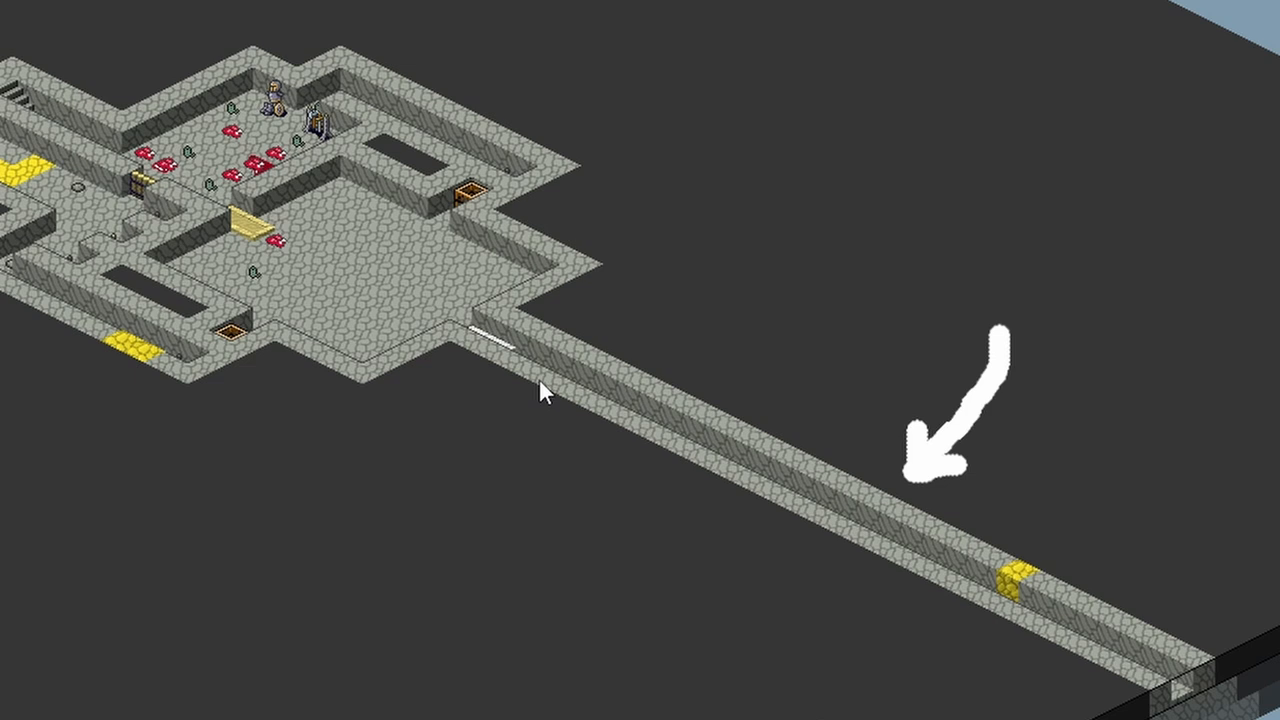
mouse_move(672, 93)
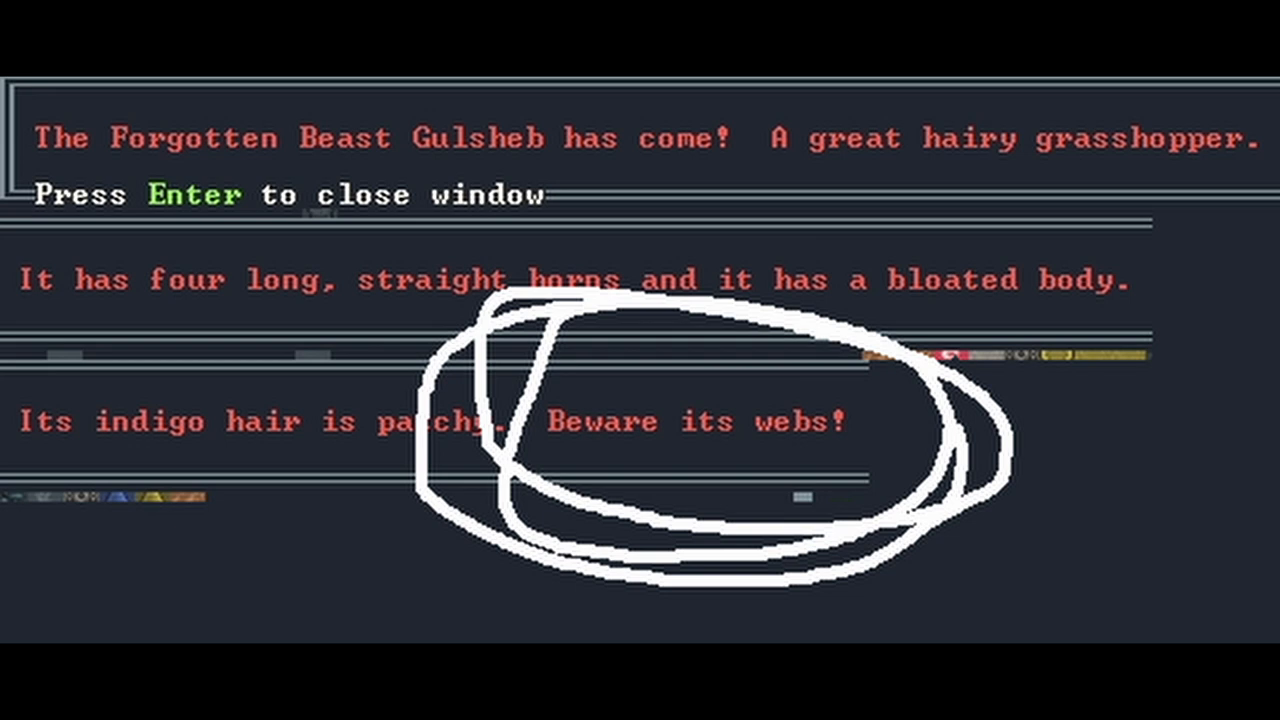
Dismiss the popup and scroll the combat log to the beast webbing and killing the Spearmaster, Swordmasters and Wrestlers.
key("enter")
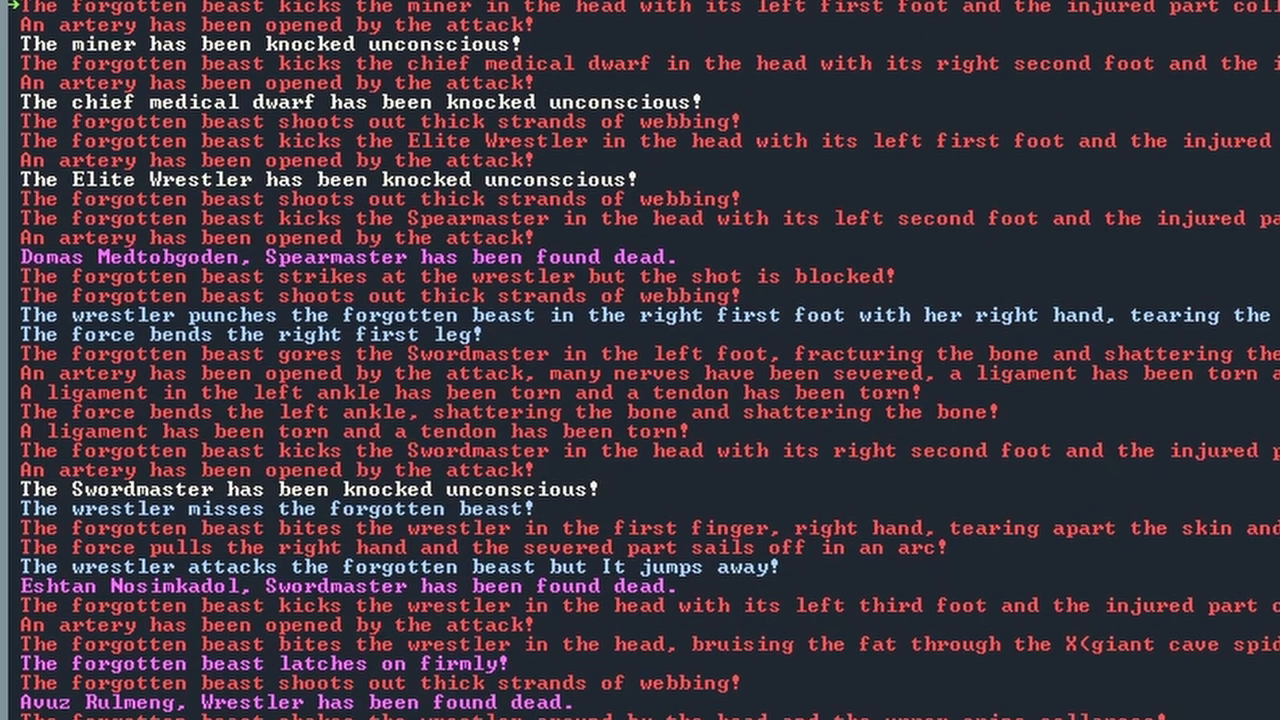
scroll("down", 3)
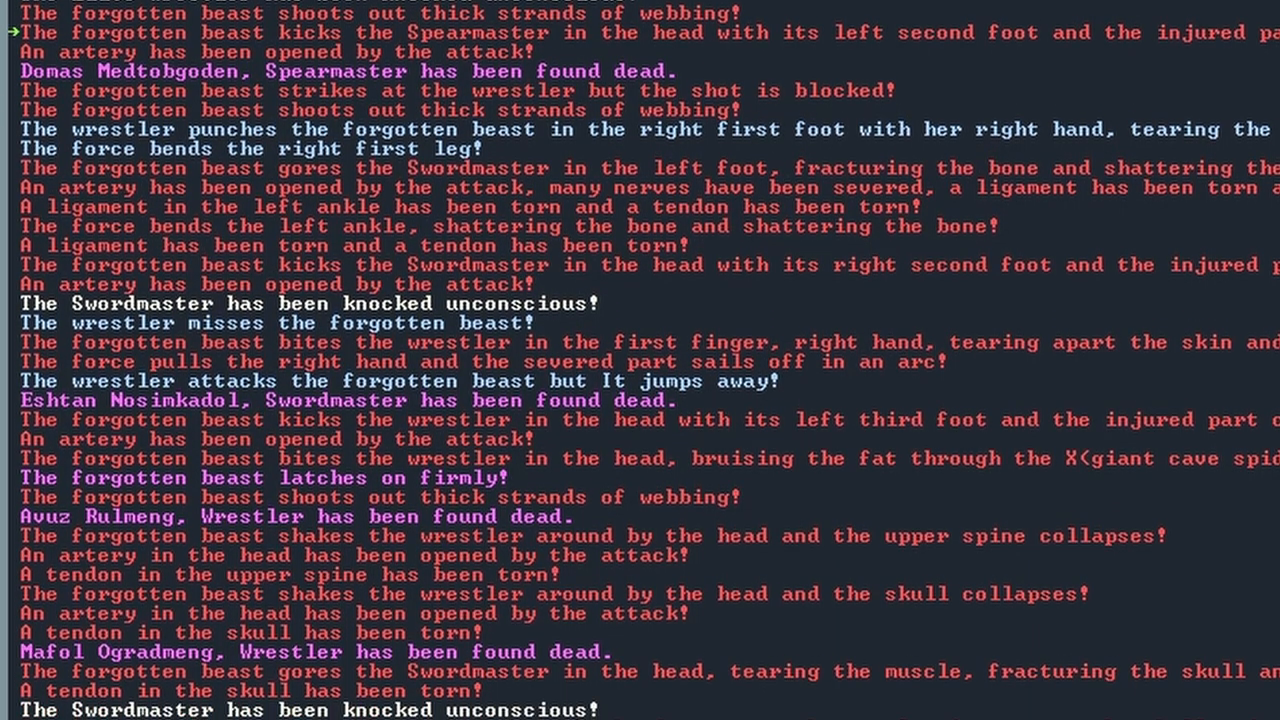
scroll("down", 3)
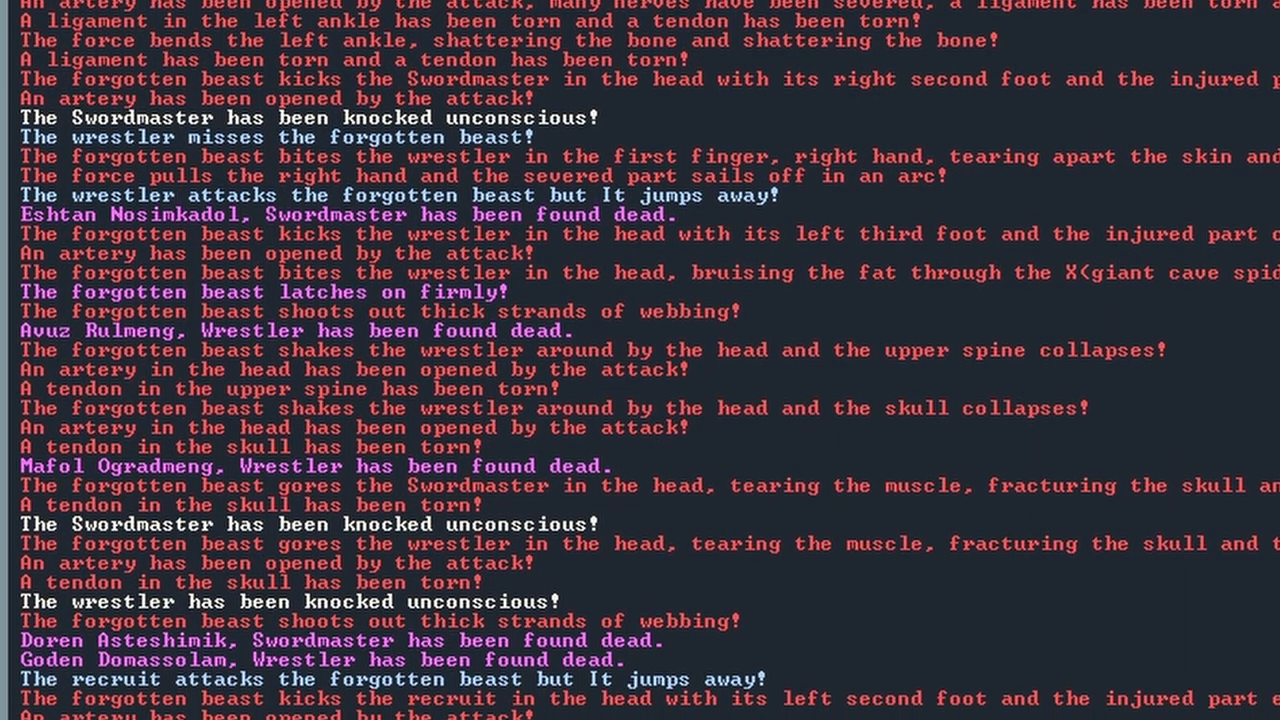